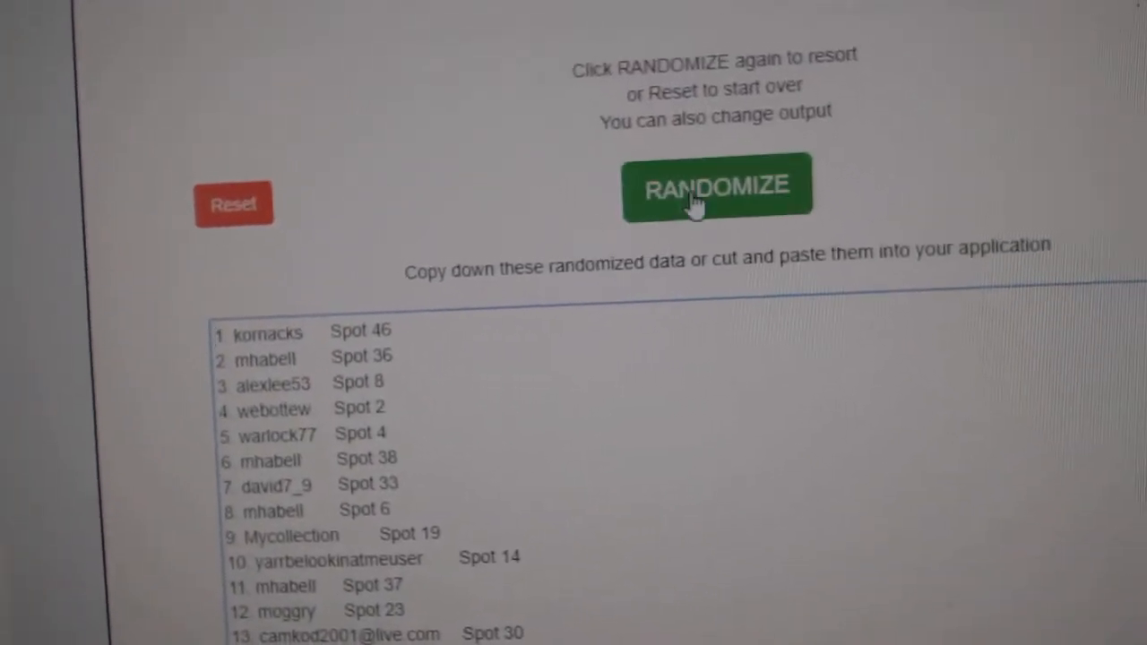
- Randomize the 50 hockey card items into a shuffled numbered list
left_click(717, 184)
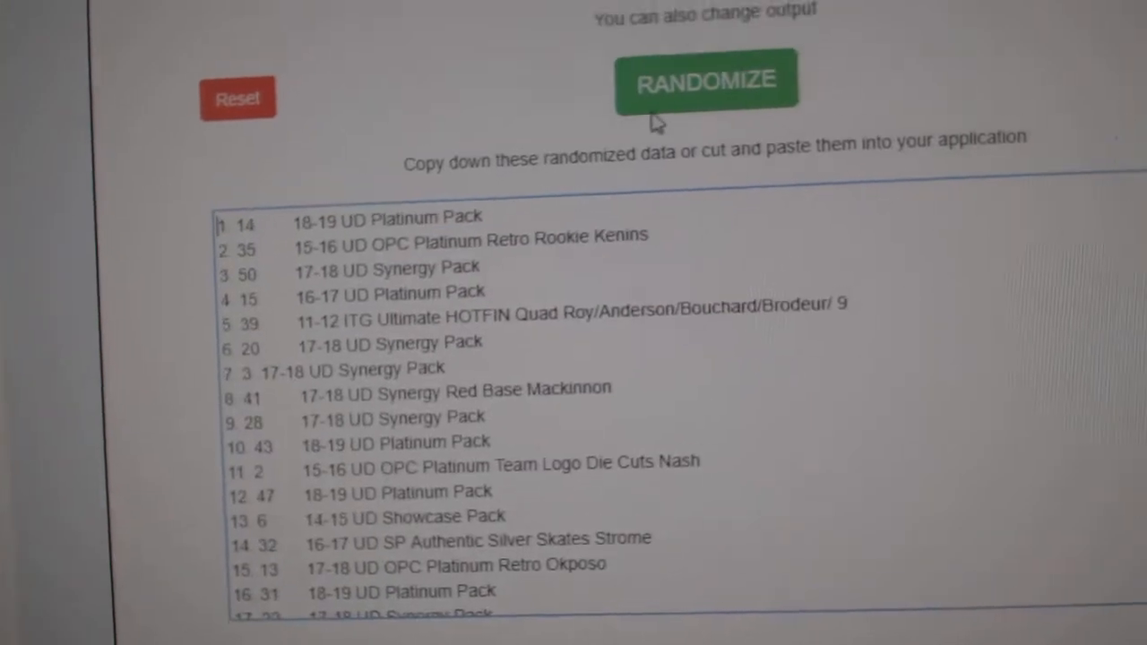
- Reshuffle the card items for a fresh order and review the full output list
left_click(706, 79)
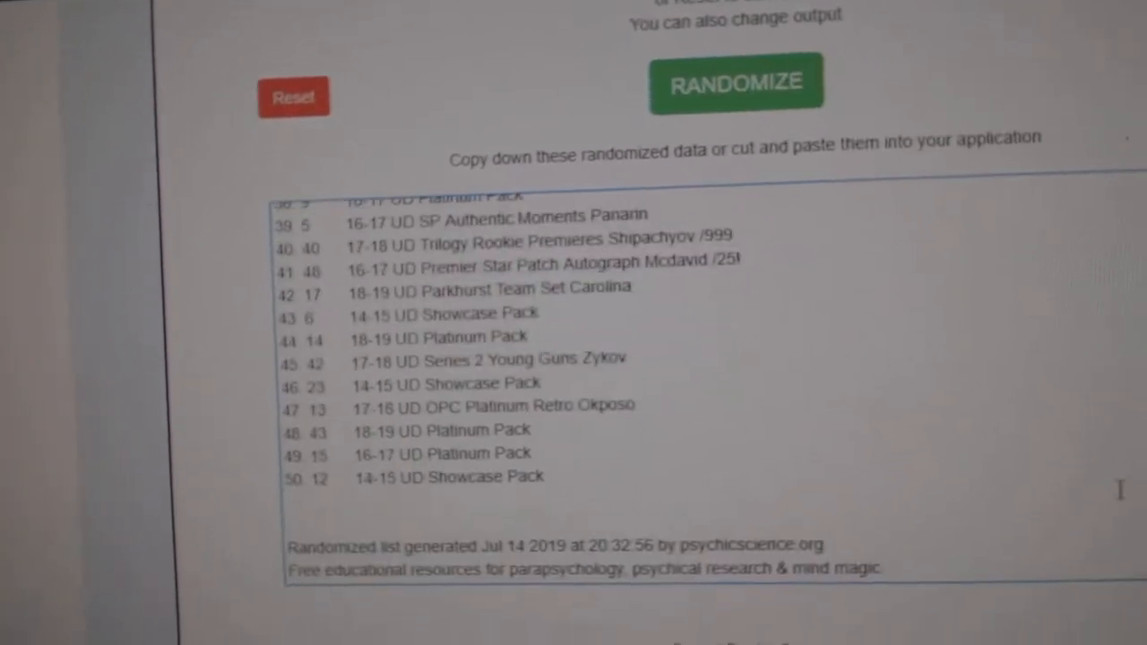
left_click(735, 83)
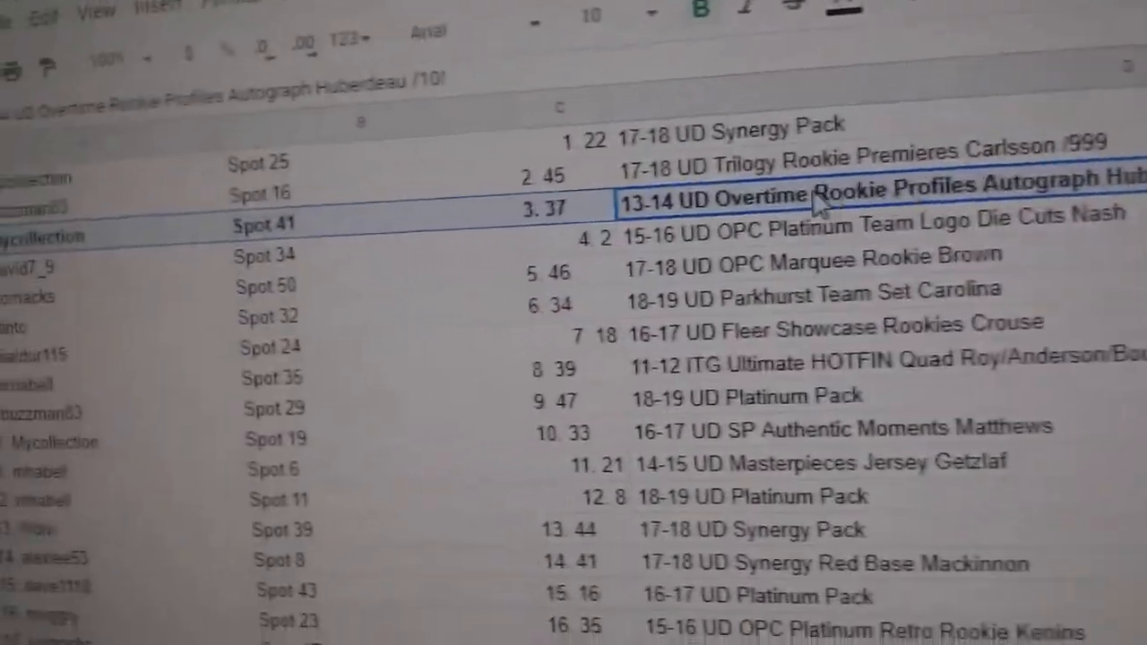
scroll("down", 3)
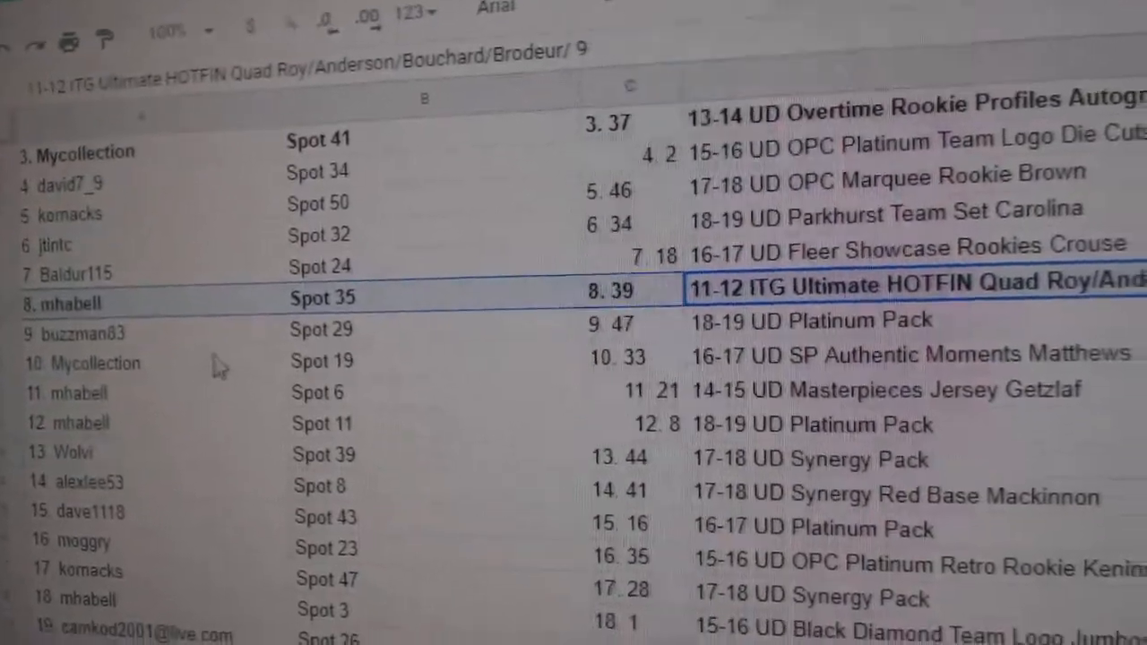
scroll("down", 3)
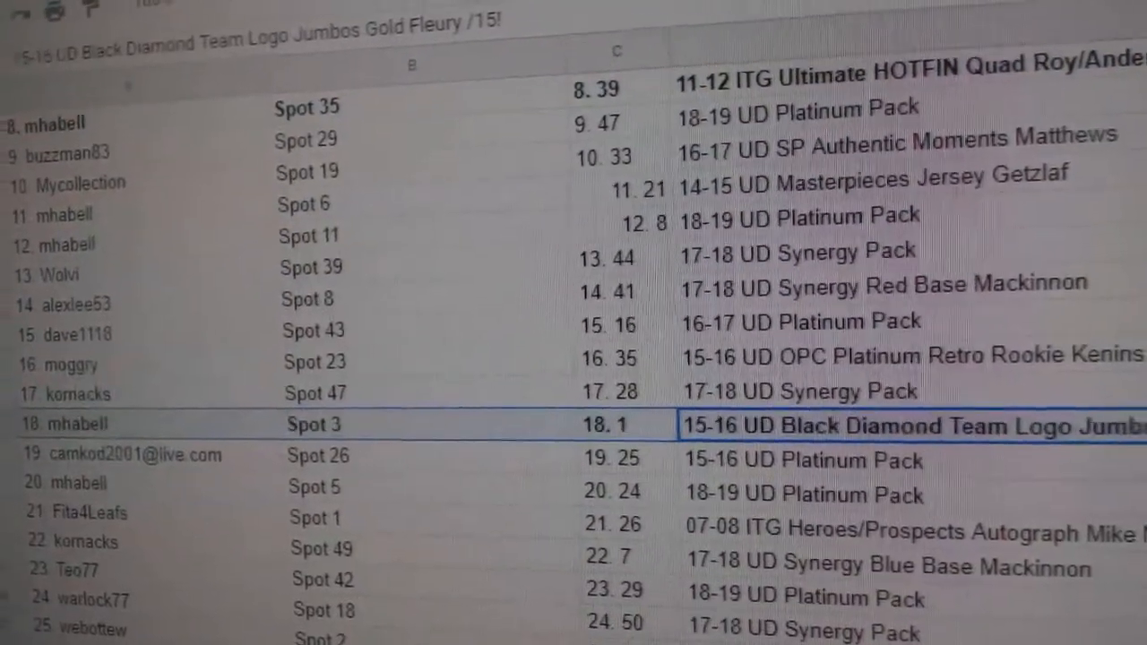
scroll("down", 3)
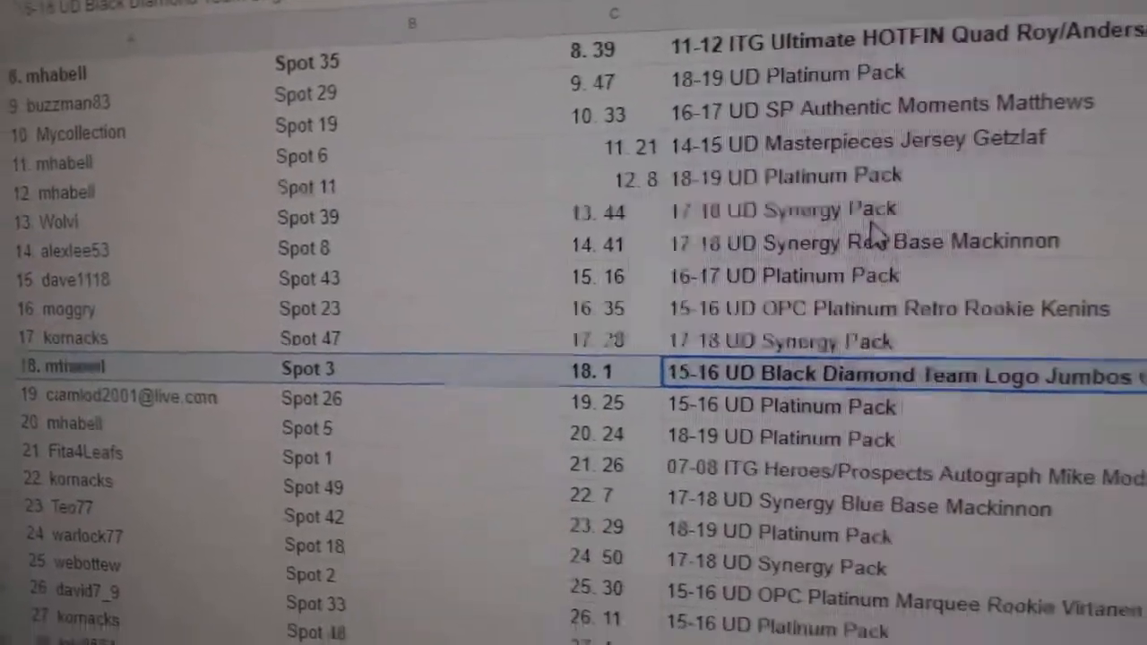
scroll("down", 3)
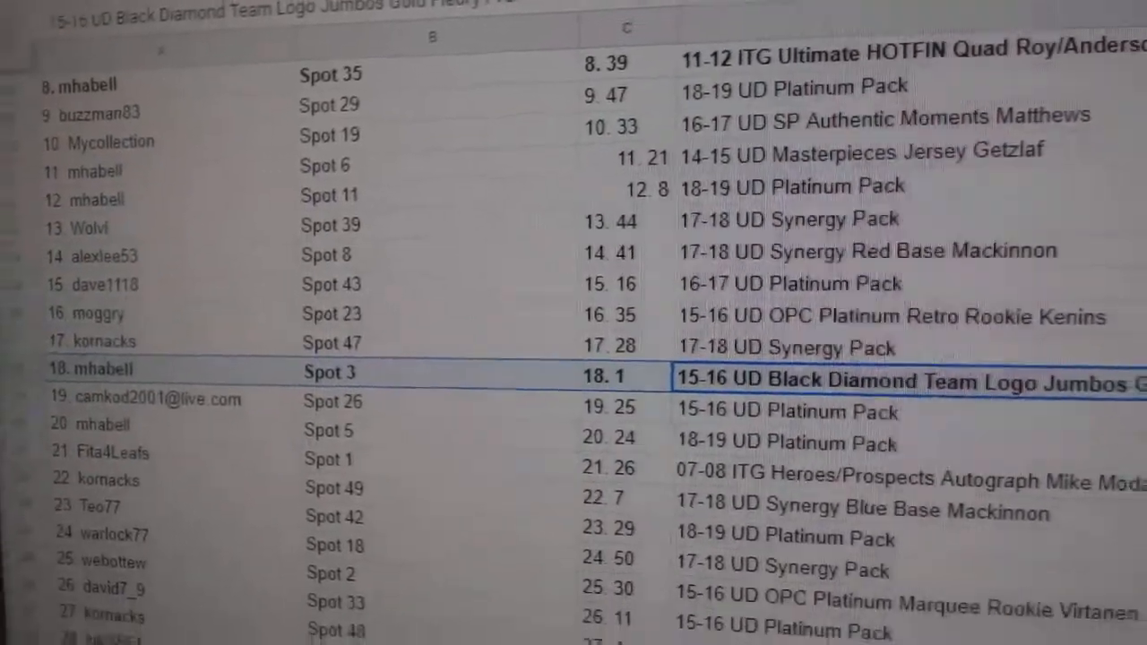
scroll("down", 3)
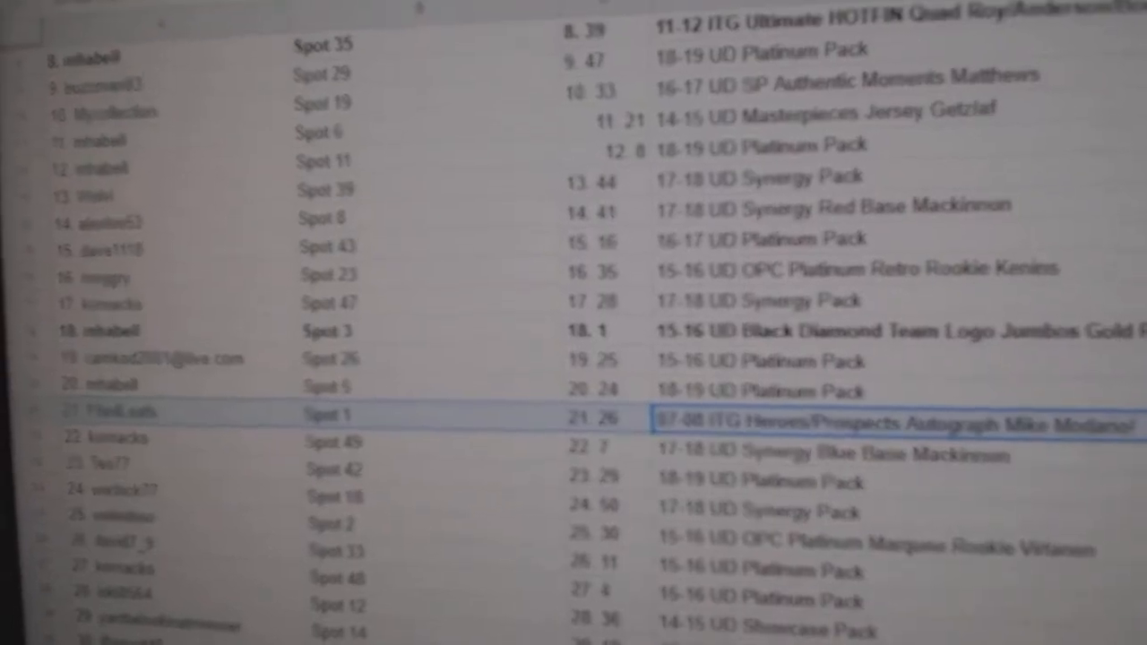
scroll("down", 3)
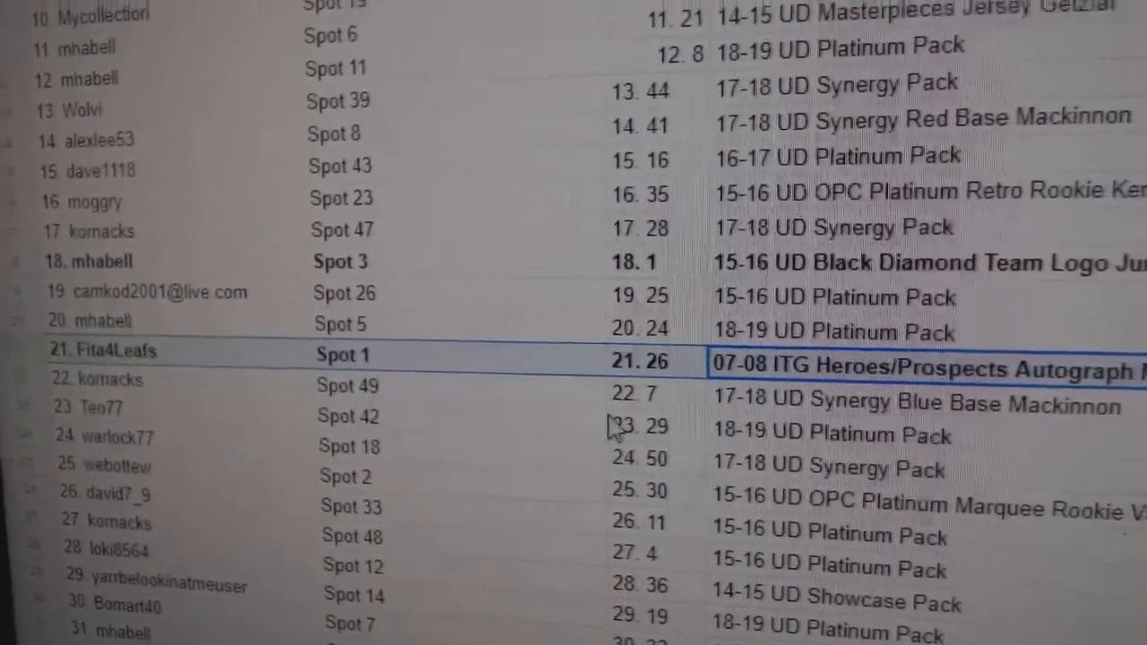
scroll("down", 3)
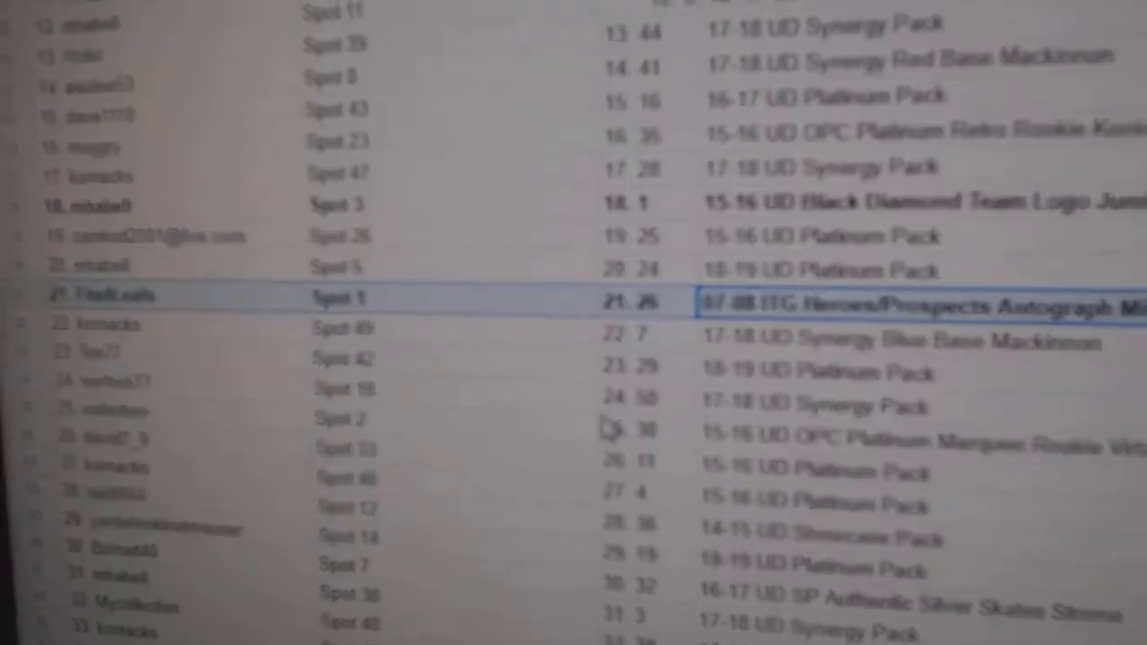
scroll("down", 3)
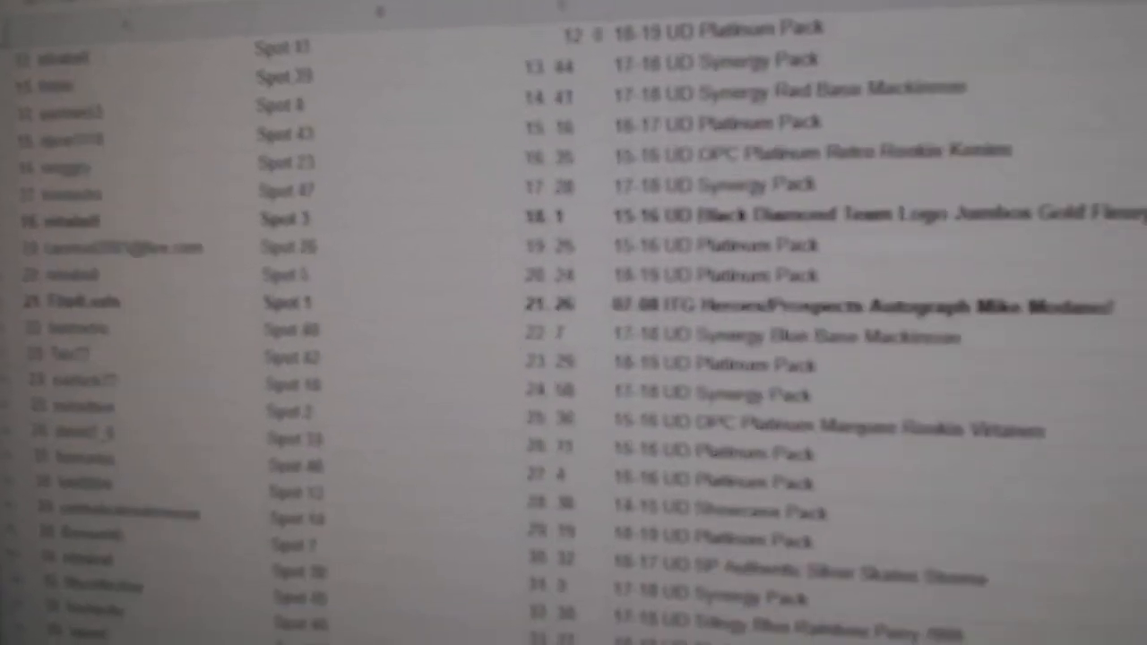
scroll("up", 3)
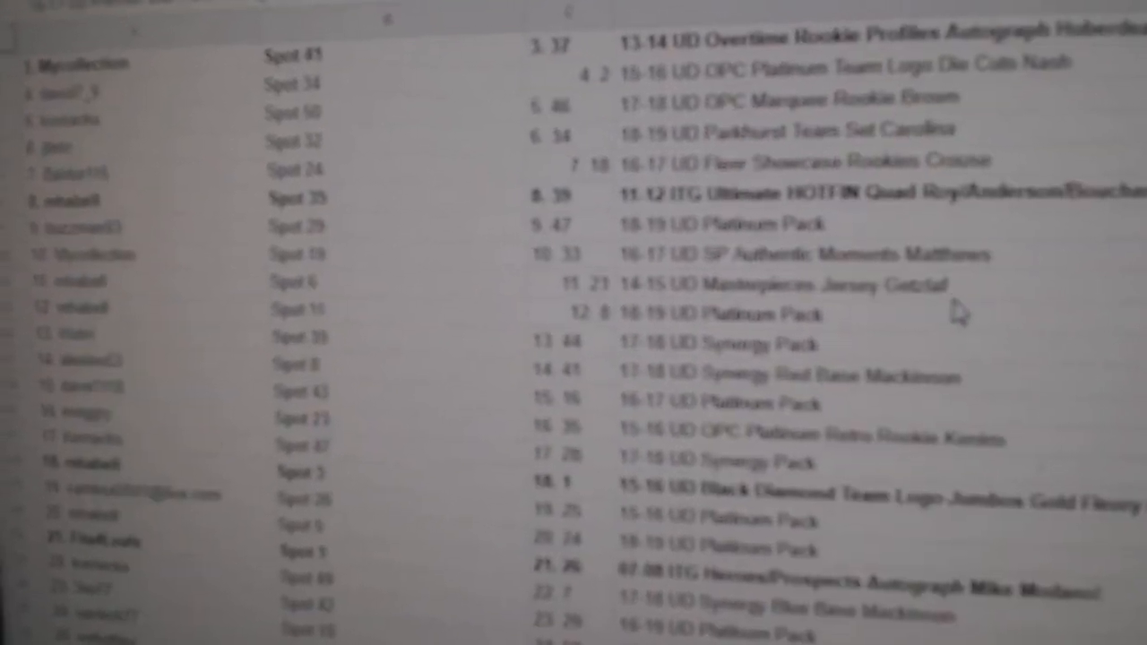
scroll("down", 3)
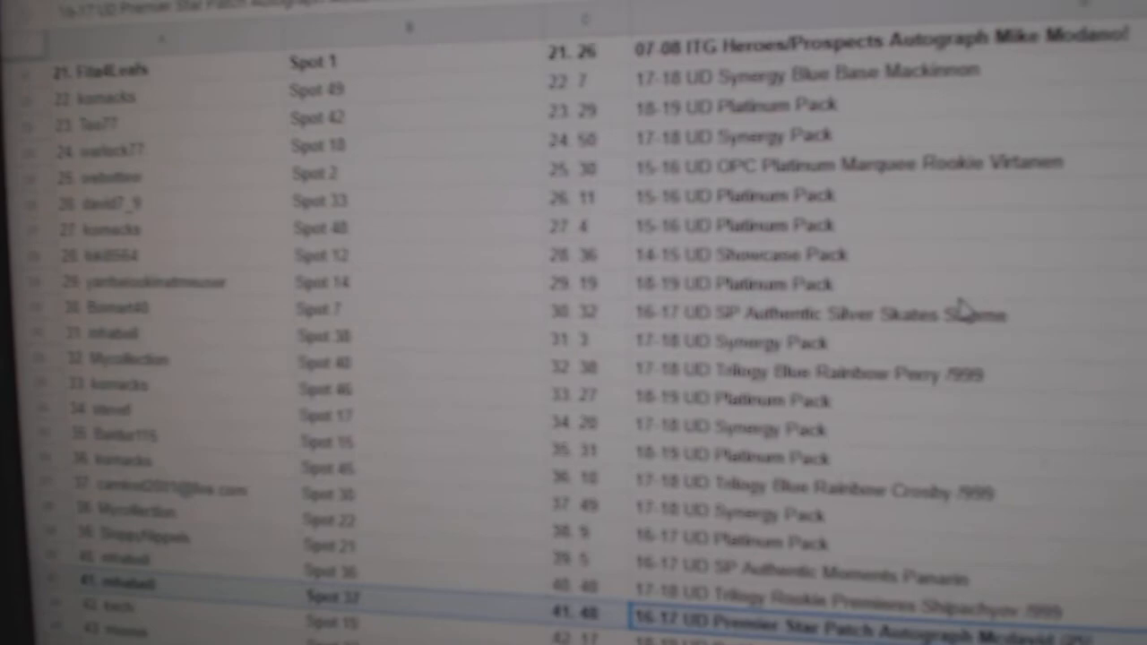